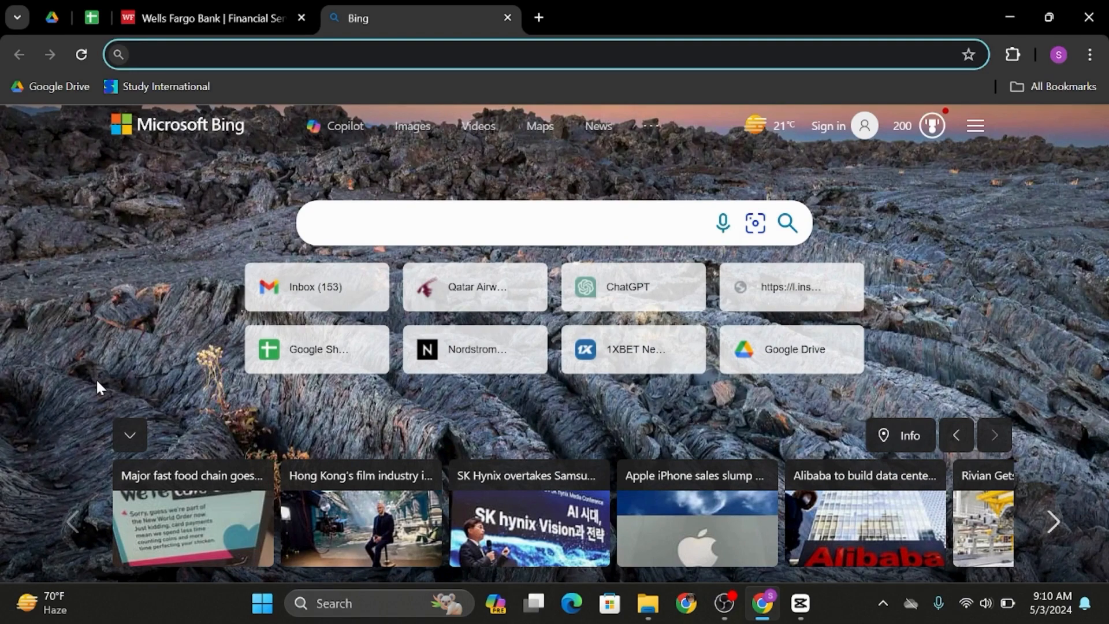
{"action": "mouse_move", "coordinate": [189, 217]}
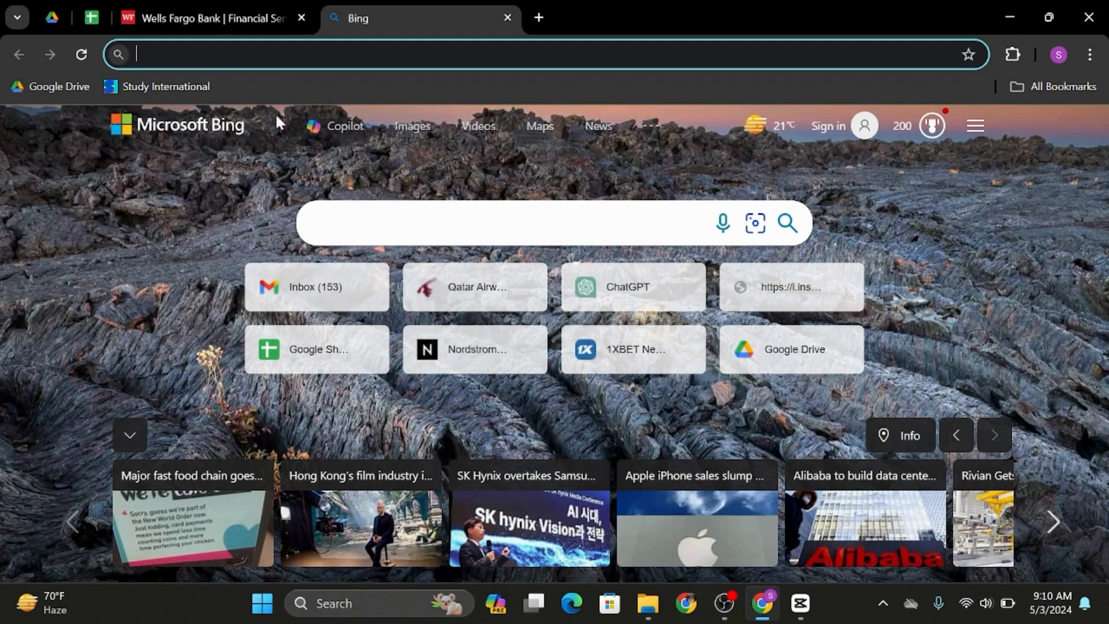
- Bring the already-open Wells Fargo Bank tab to the front in Chrome
{"action": "left_click", "coordinate": [205, 18]}
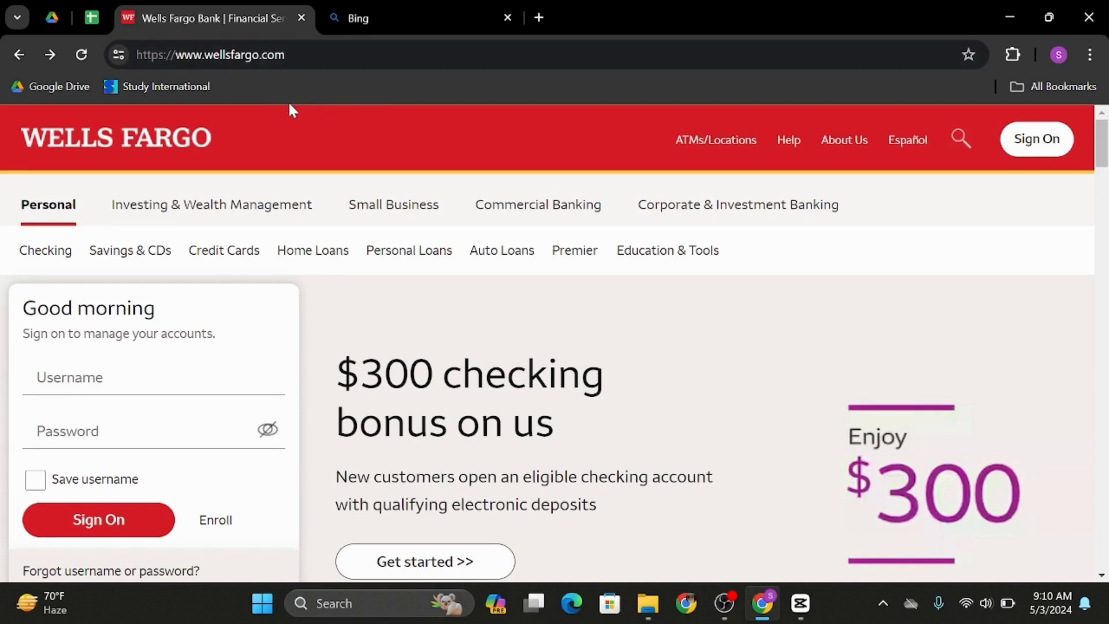
{"action": "mouse_move", "coordinate": [95, 131]}
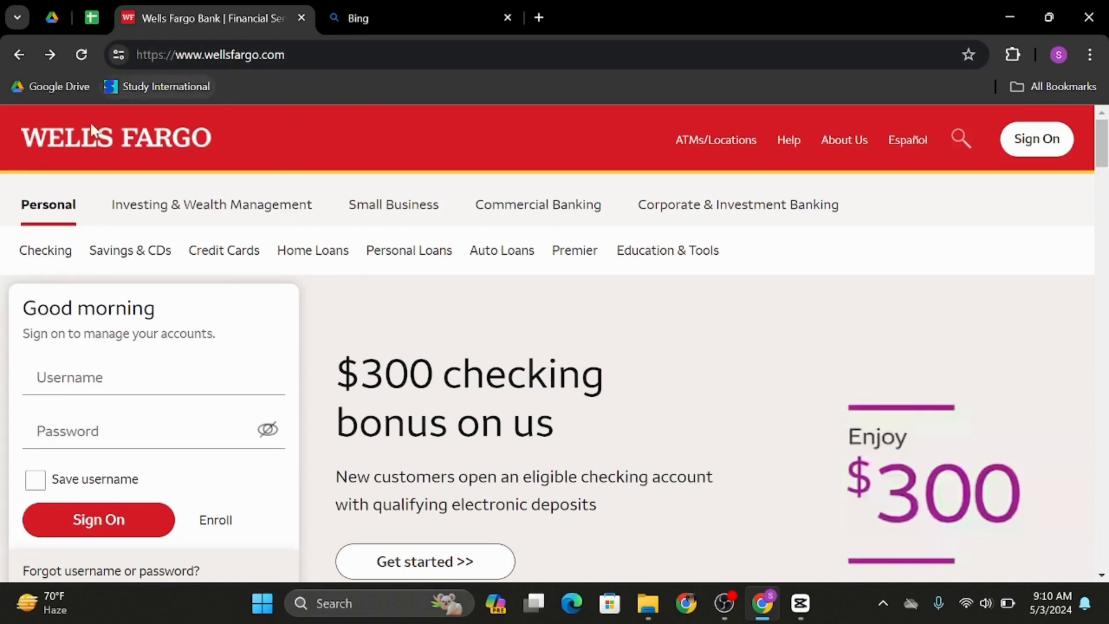
{"action": "mouse_move", "coordinate": [337, 172]}
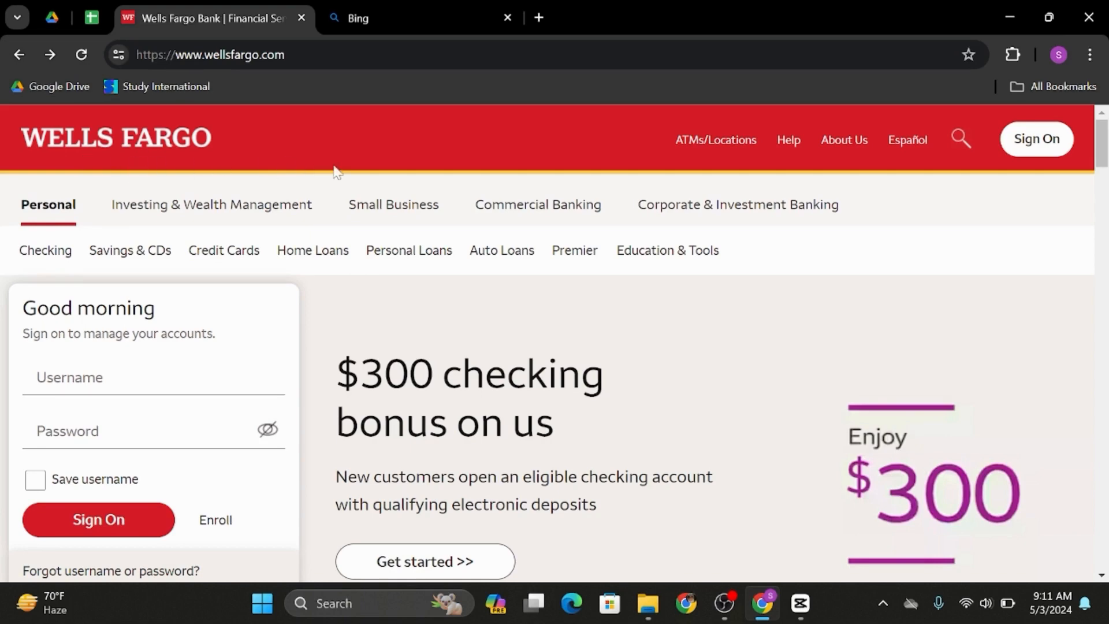
{"action": "mouse_move", "coordinate": [47, 205]}
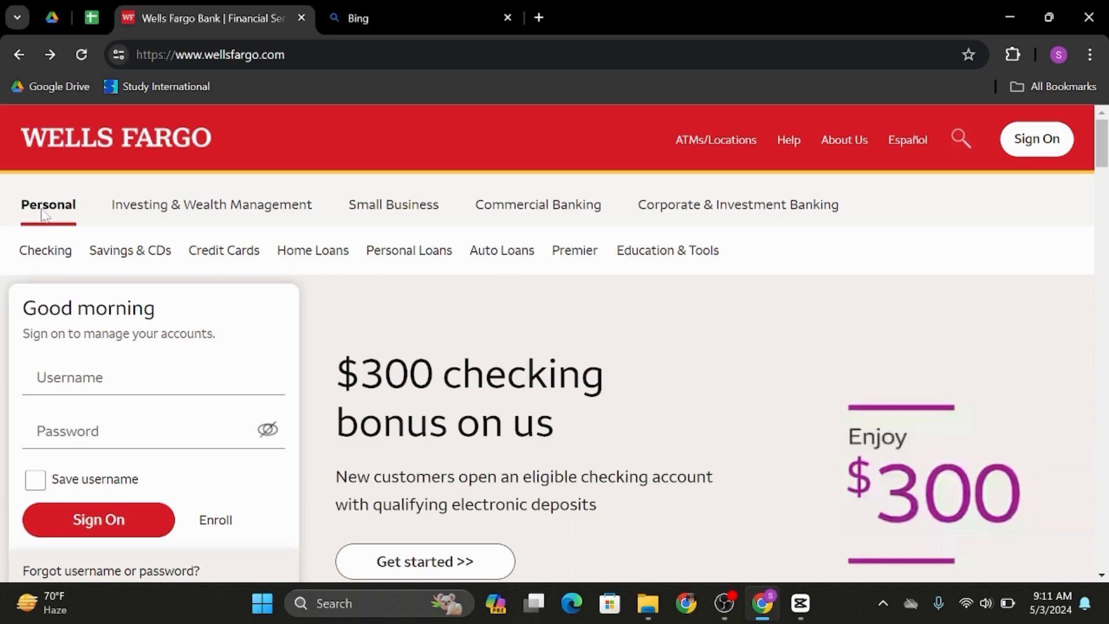
{"action": "mouse_move", "coordinate": [129, 250]}
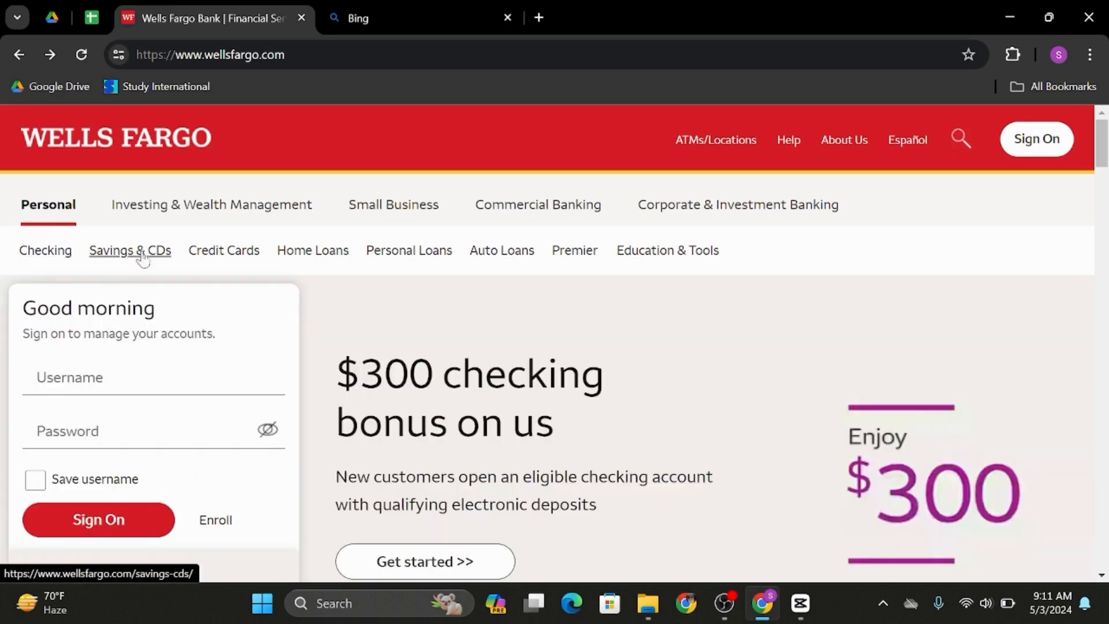
- Choose Student/teen banking from the Checking account types list
{"action": "left_click", "coordinate": [45, 250]}
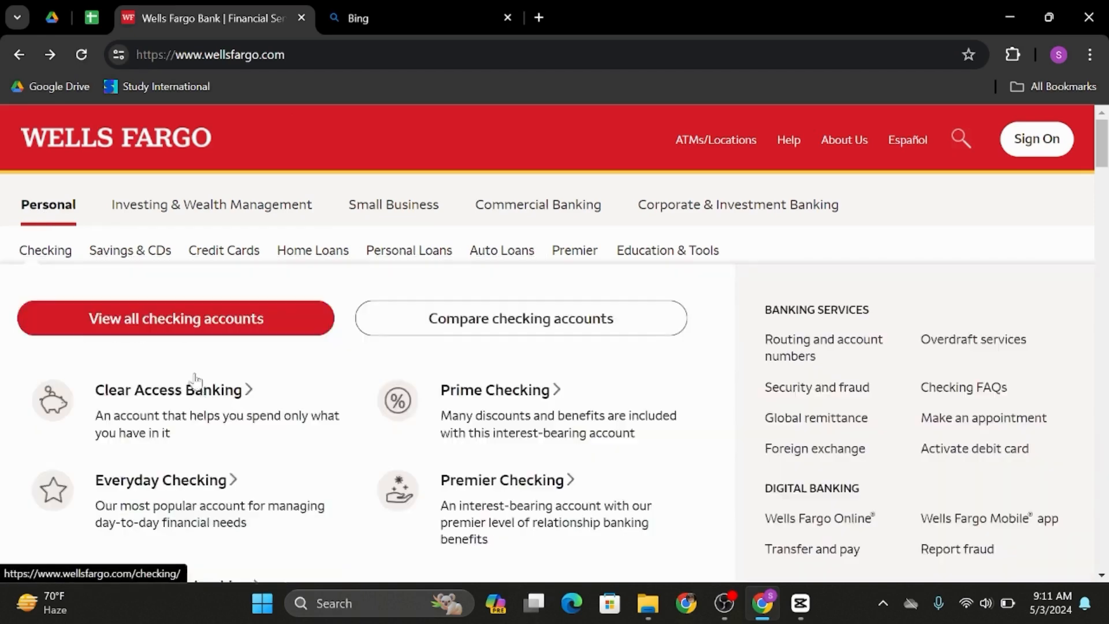
{"action": "scroll", "scroll_direction": "down", "scroll_amount": 3}
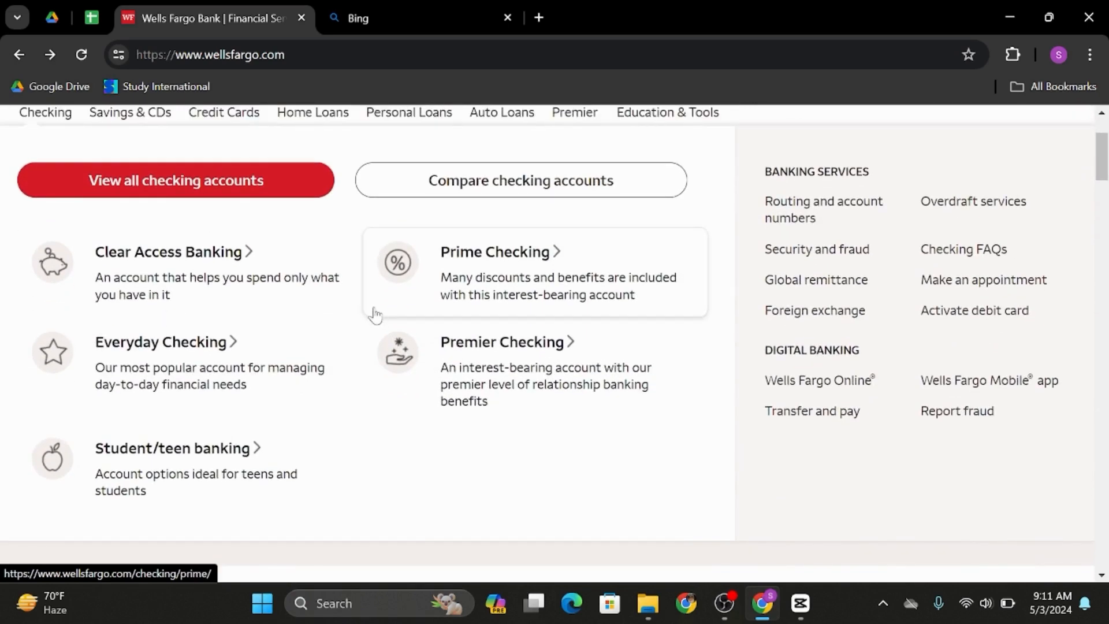
{"action": "left_click", "coordinate": [172, 448]}
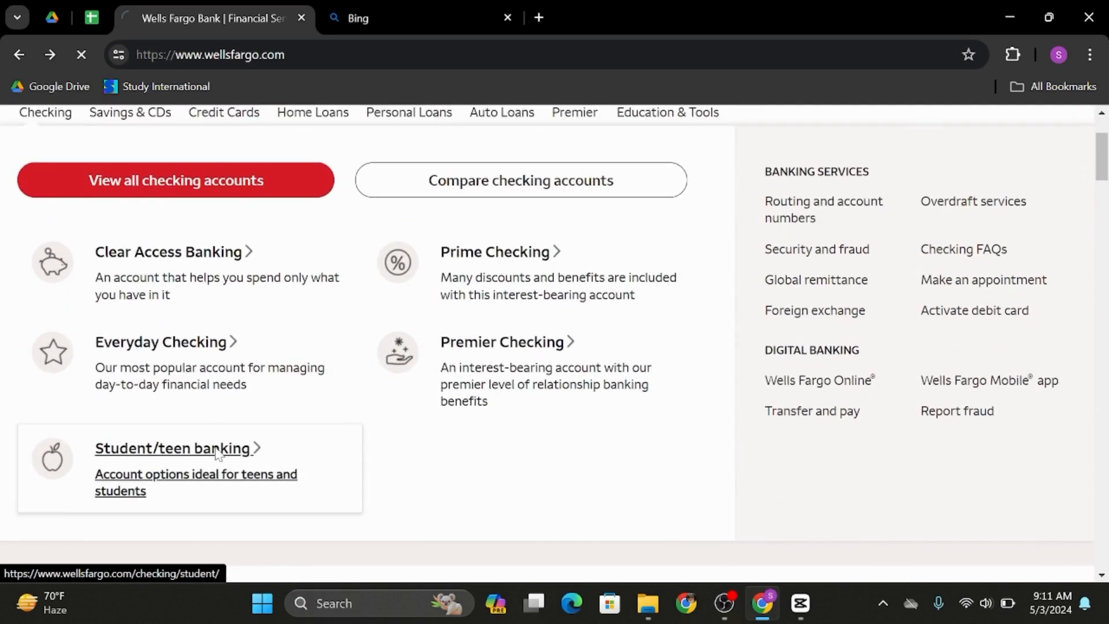
- Choose Open now for Everyday Checking on the student banking page
{"action": "left_click", "coordinate": [171, 448]}
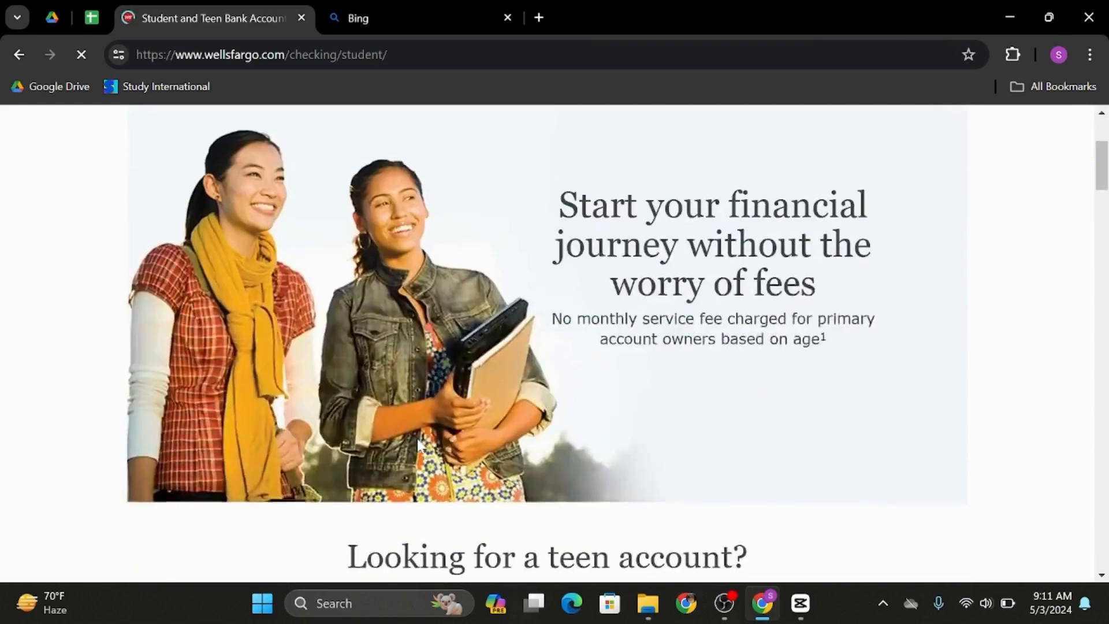
{"action": "scroll", "scroll_direction": "down", "scroll_amount": 3}
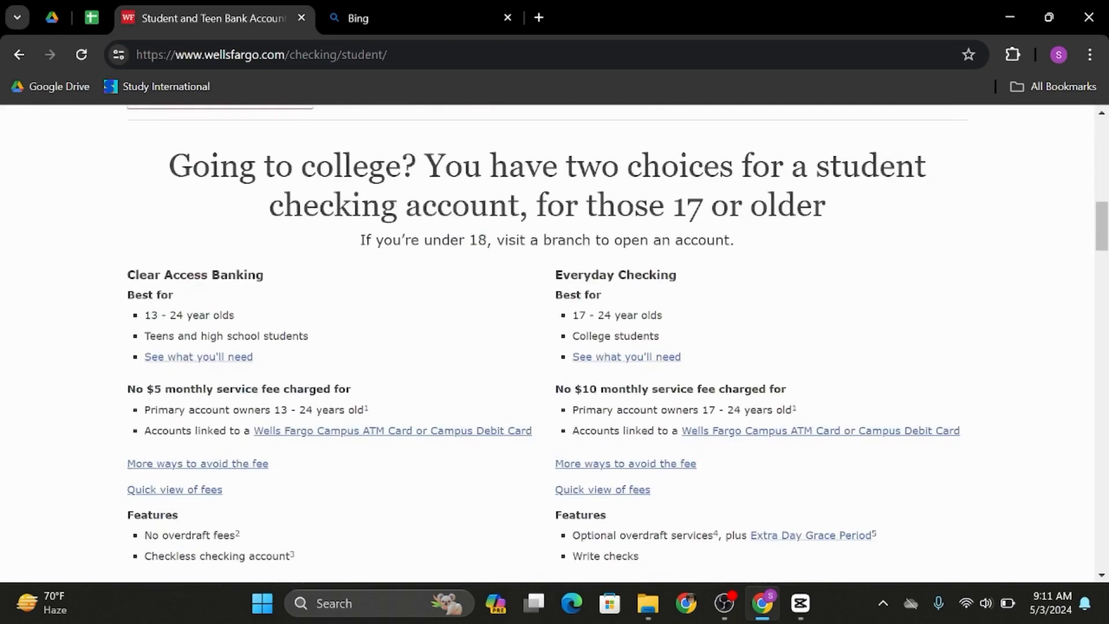
{"action": "scroll", "scroll_direction": "down", "scroll_amount": 3}
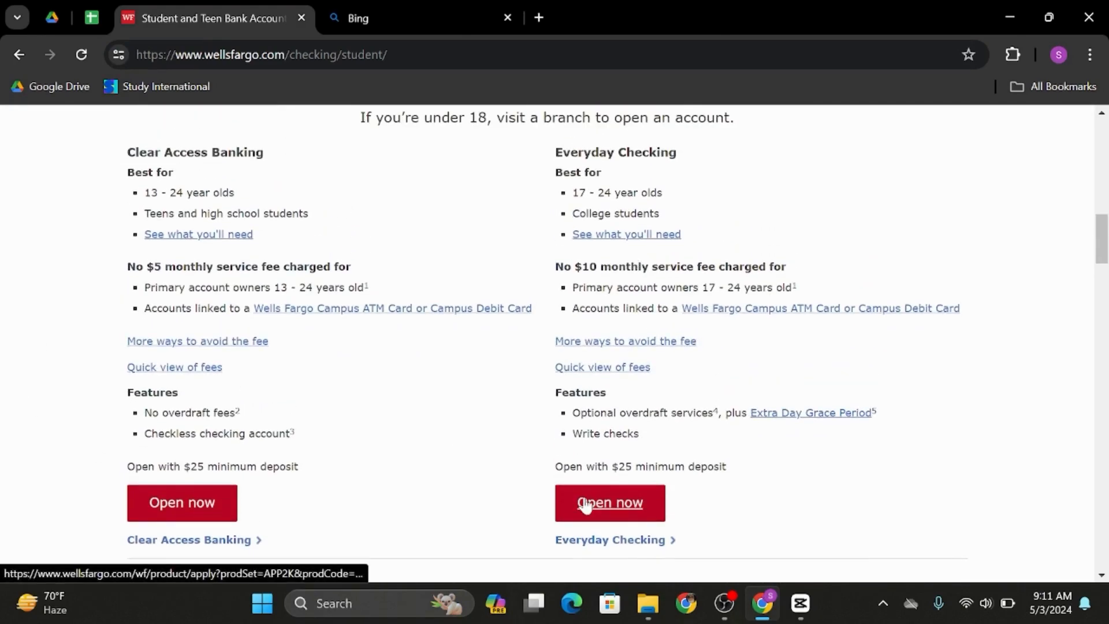
{"action": "left_click", "coordinate": [610, 502]}
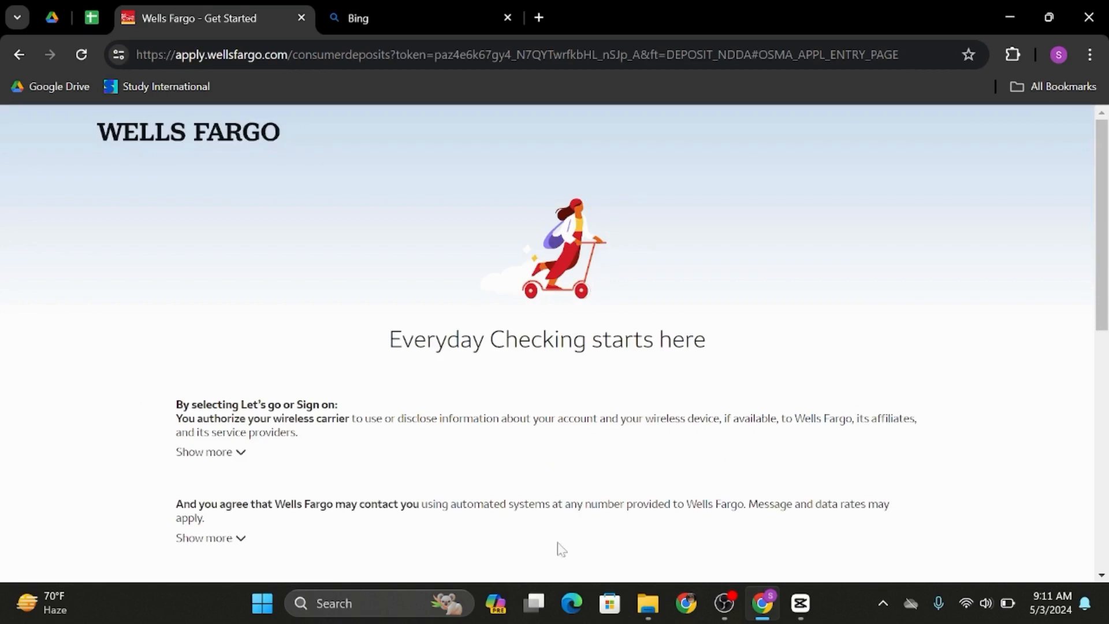
- Begin the Everyday Checking application as a new applicant with Let's go
{"action": "scroll", "scroll_direction": "down", "scroll_amount": 3}
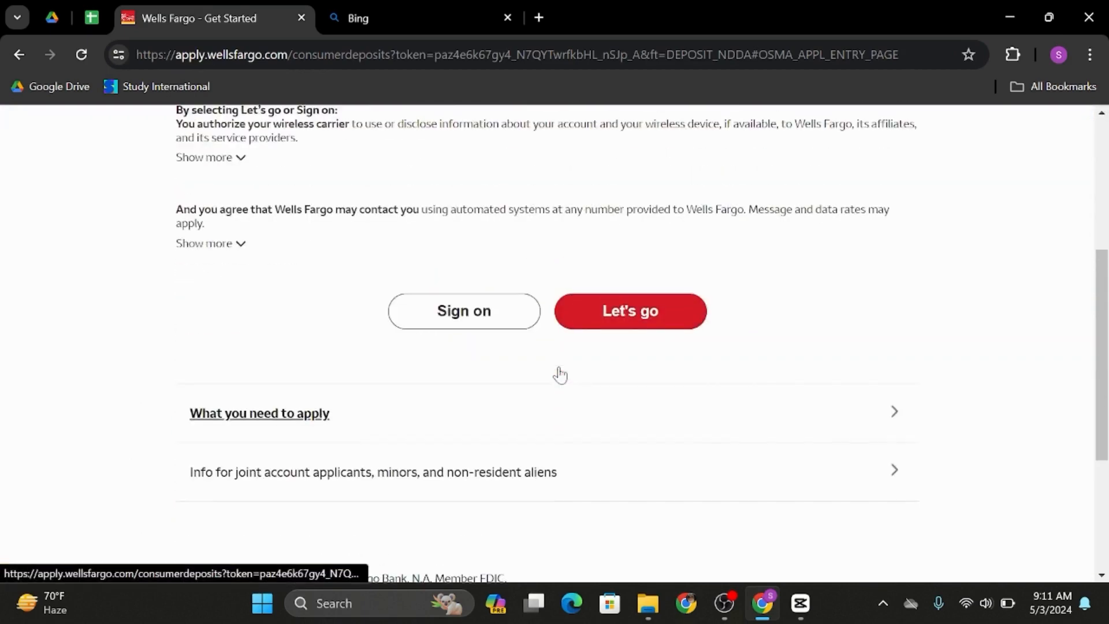
{"action": "left_click", "coordinate": [628, 311]}
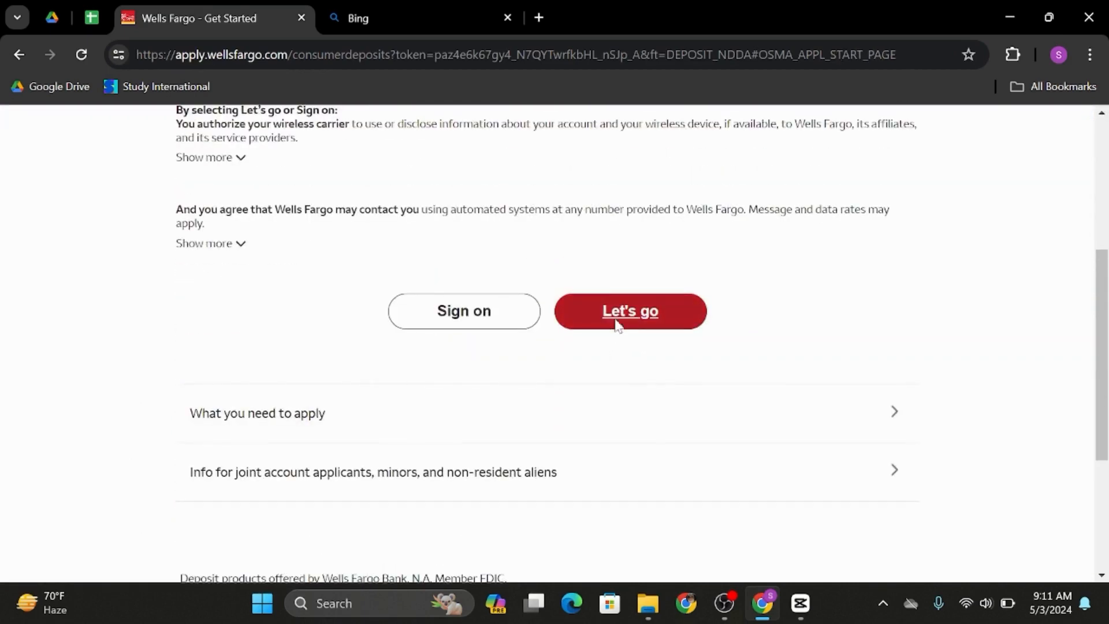
{"action": "left_click", "coordinate": [627, 311]}
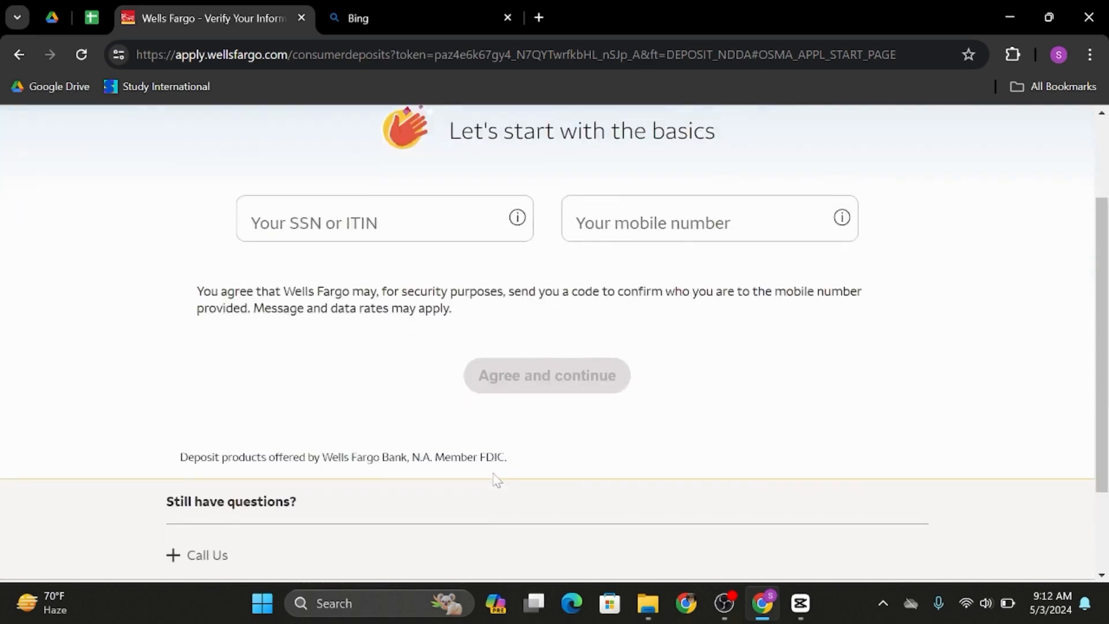
- Scroll through the SSN/ITIN and mobile number form, then switch to the Bing tab
{"action": "scroll", "scroll_direction": "down", "scroll_amount": 3}
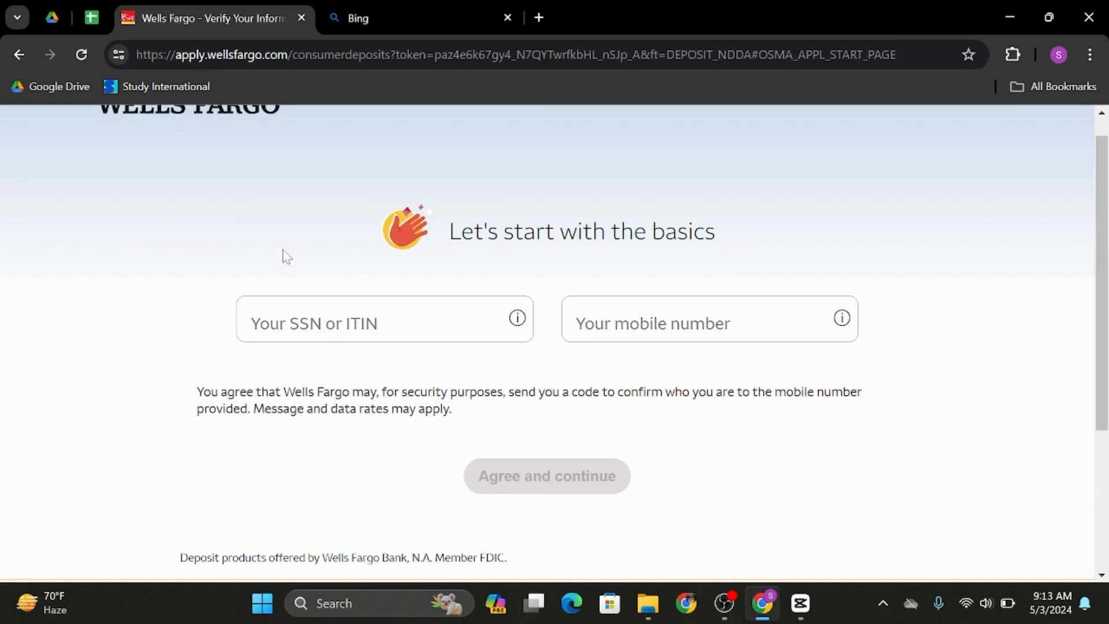
{"action": "scroll", "scroll_direction": "down", "scroll_amount": 3}
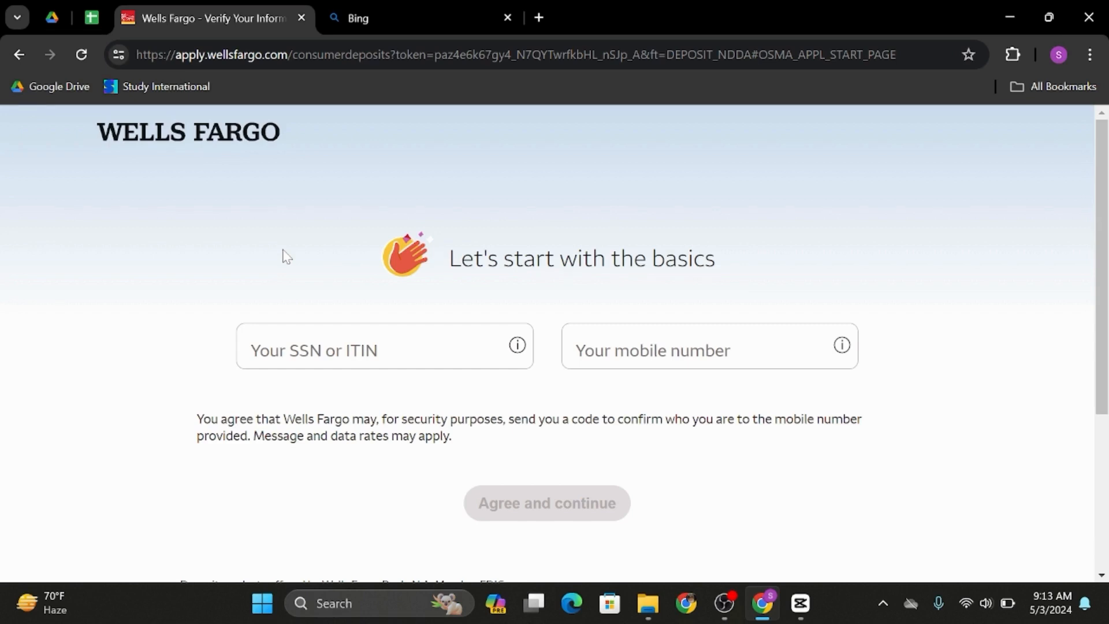
{"action": "scroll", "scroll_direction": "down", "scroll_amount": 3}
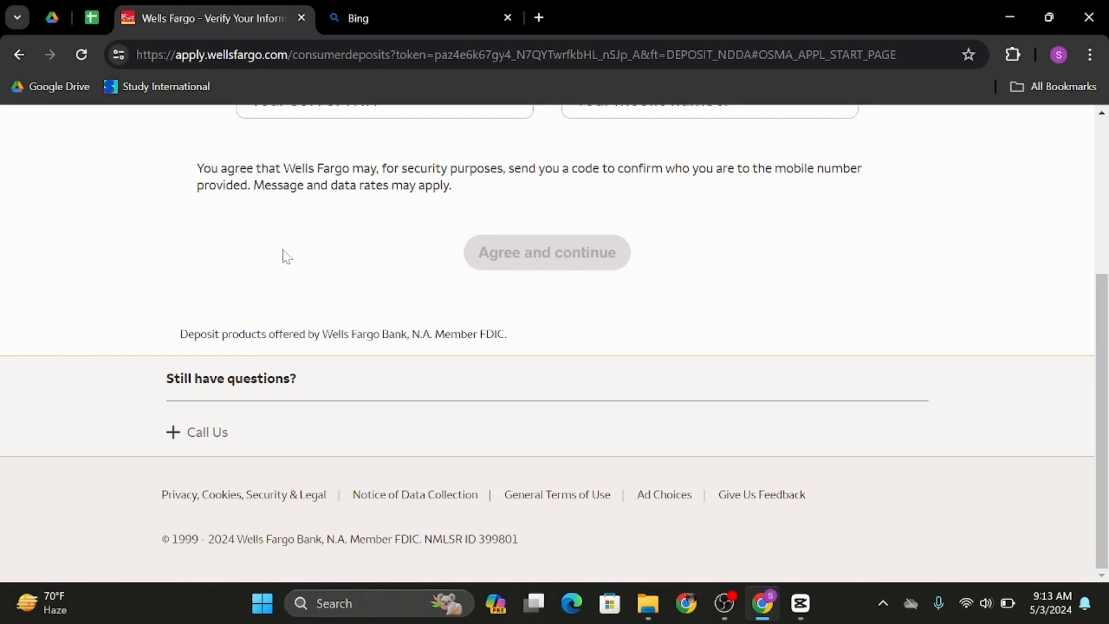
{"action": "left_click", "coordinate": [417, 18]}
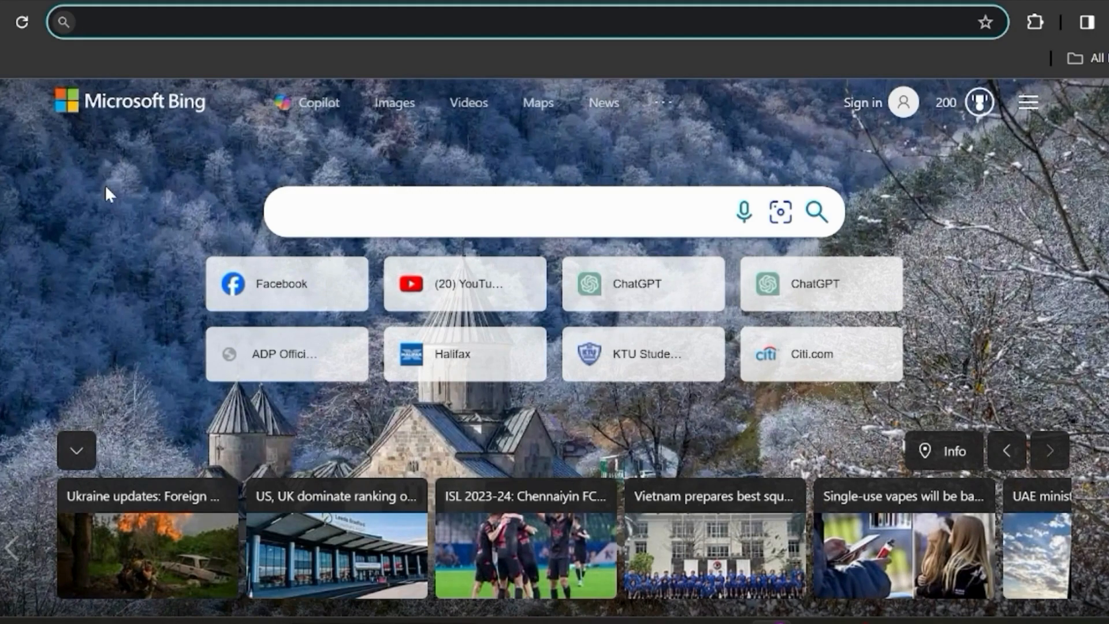
{"action": "left_click", "coordinate": [85, 22]}
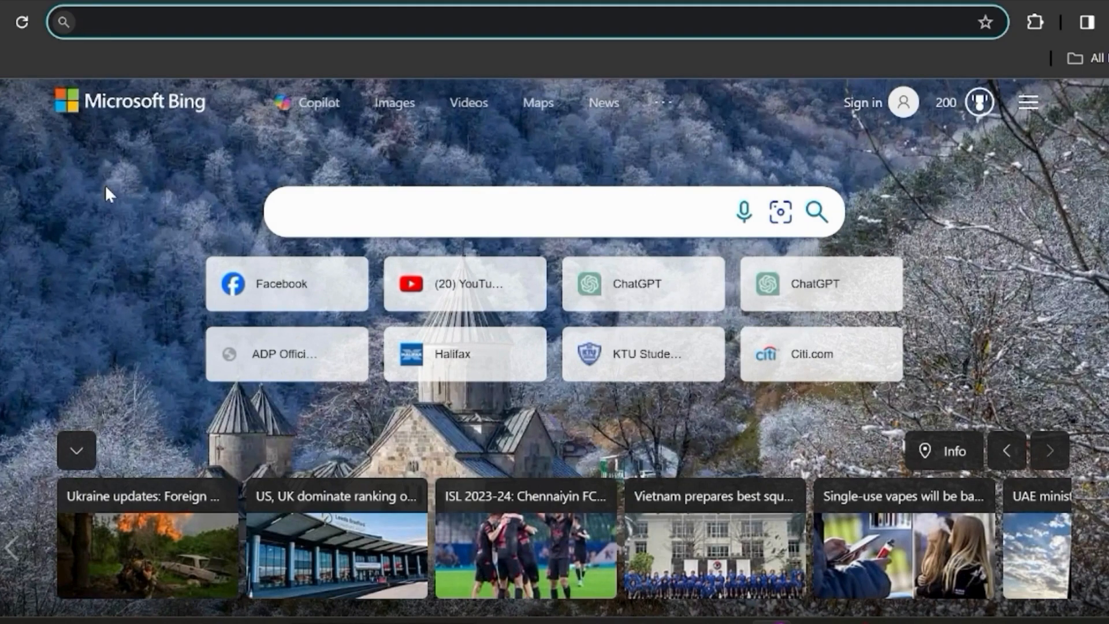
{"action": "left_click", "coordinate": [283, 22]}
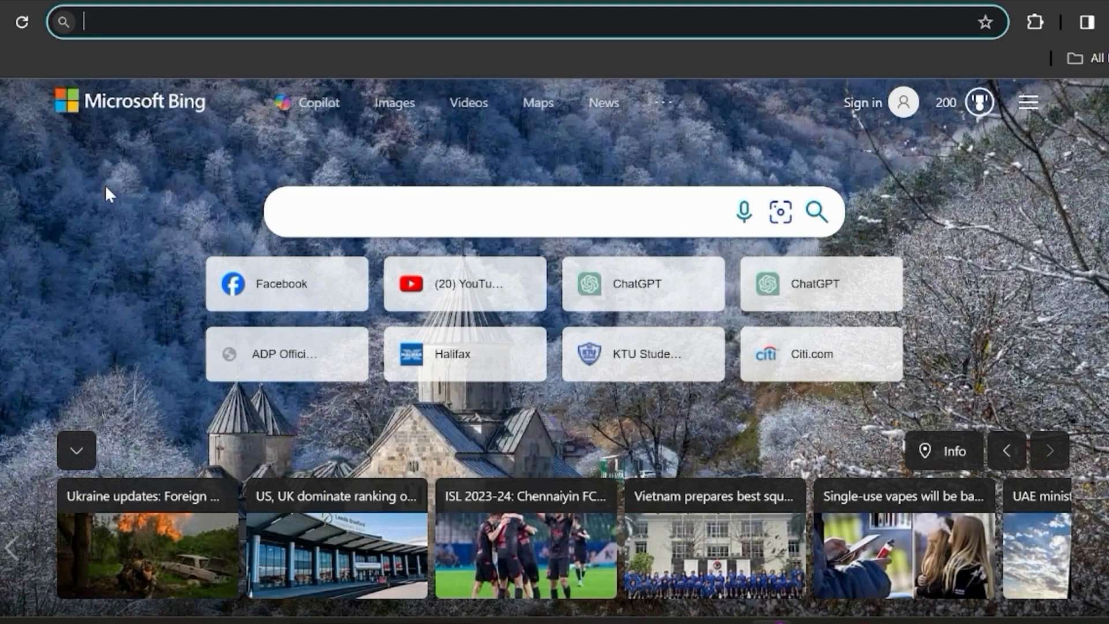